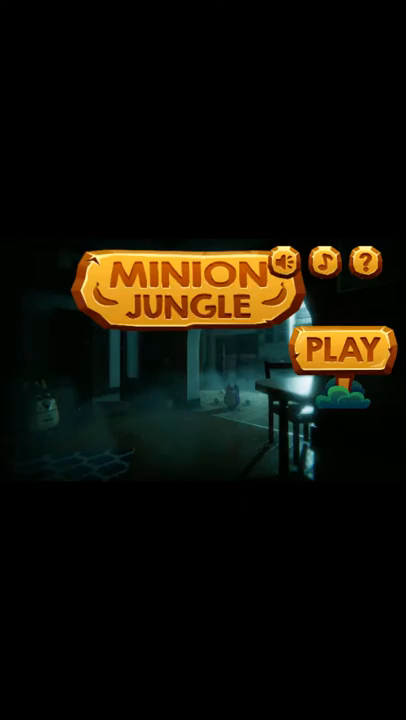
- Tap PLAY on the Minion Jungle title screen to begin Level 1 at the Get Ready prompt
click(340, 352)
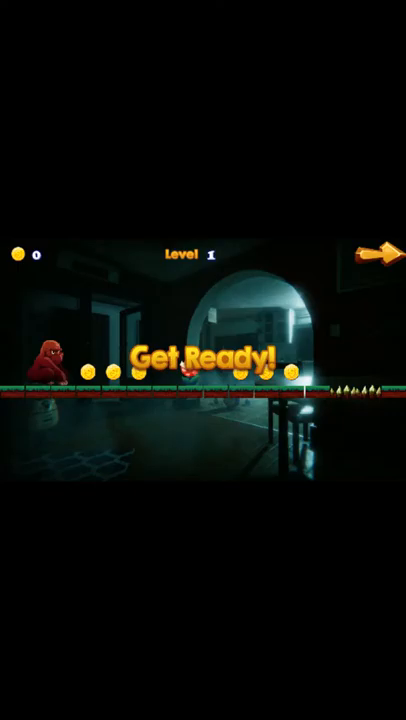